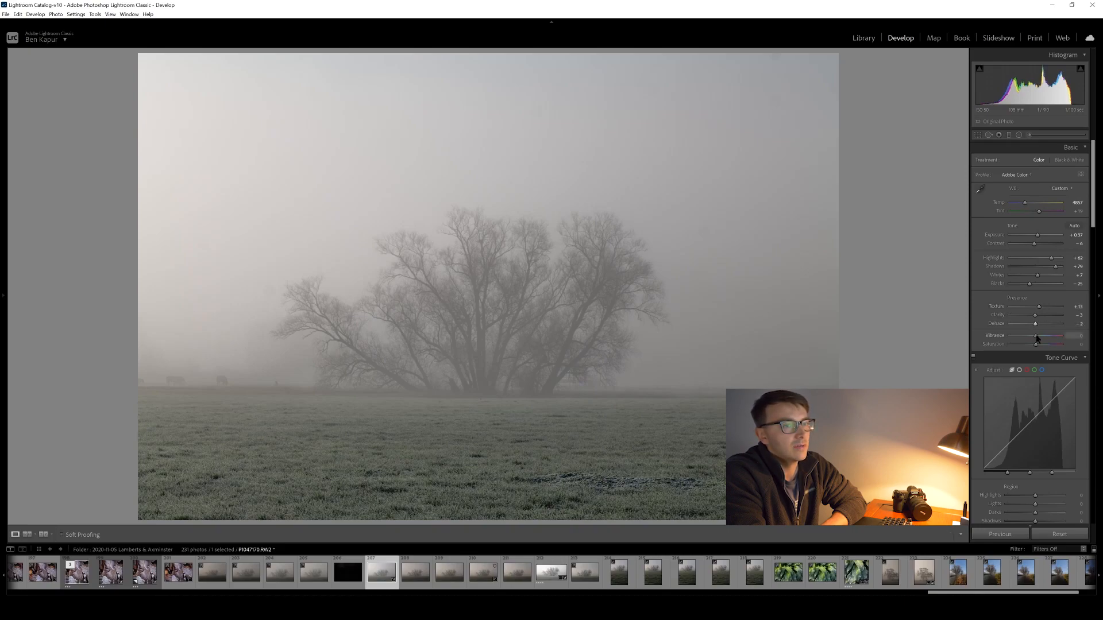
Extend the filmstrip selection to all five foggy tree-field frames including the edited one.
scroll(down, 3)
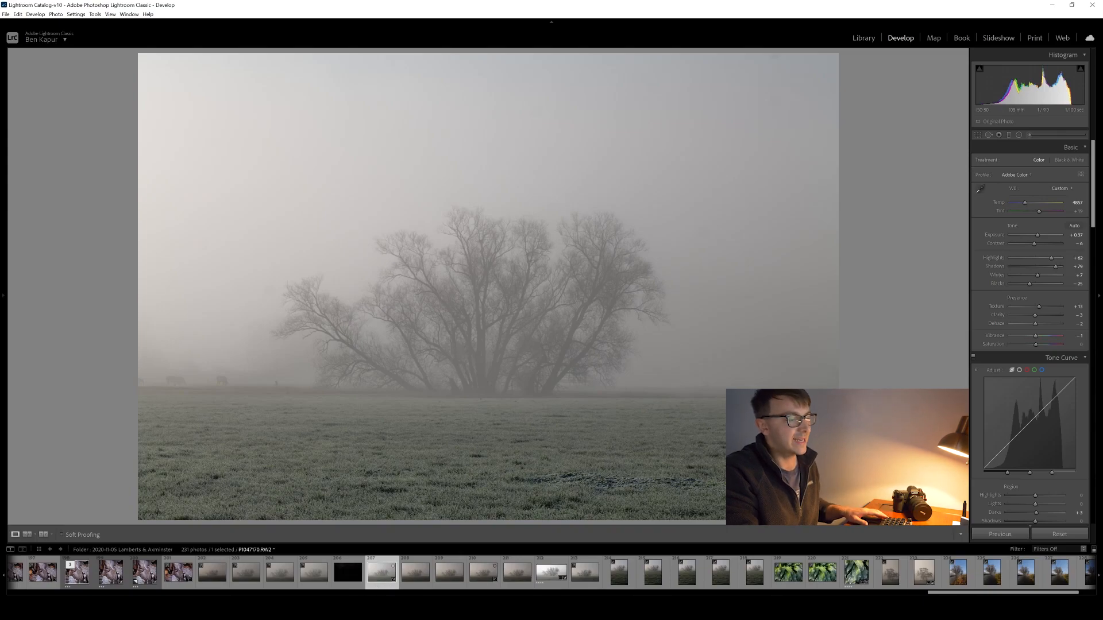
click(515, 571)
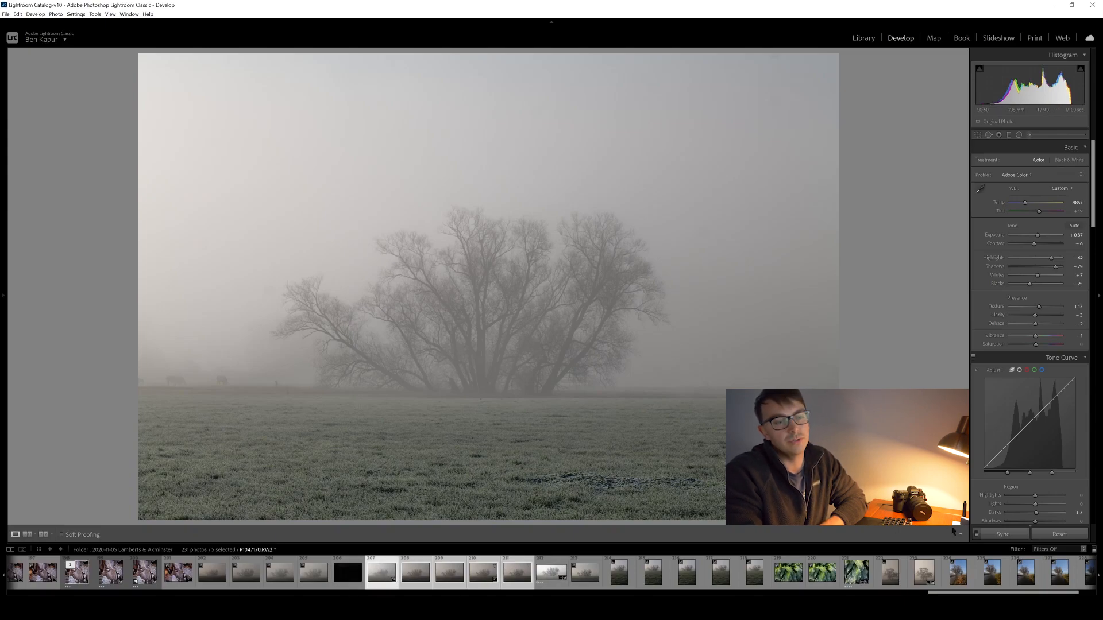
Synchronize every adjustment across the five photos and send them to Photoshop as layers of one document.
click(1003, 534)
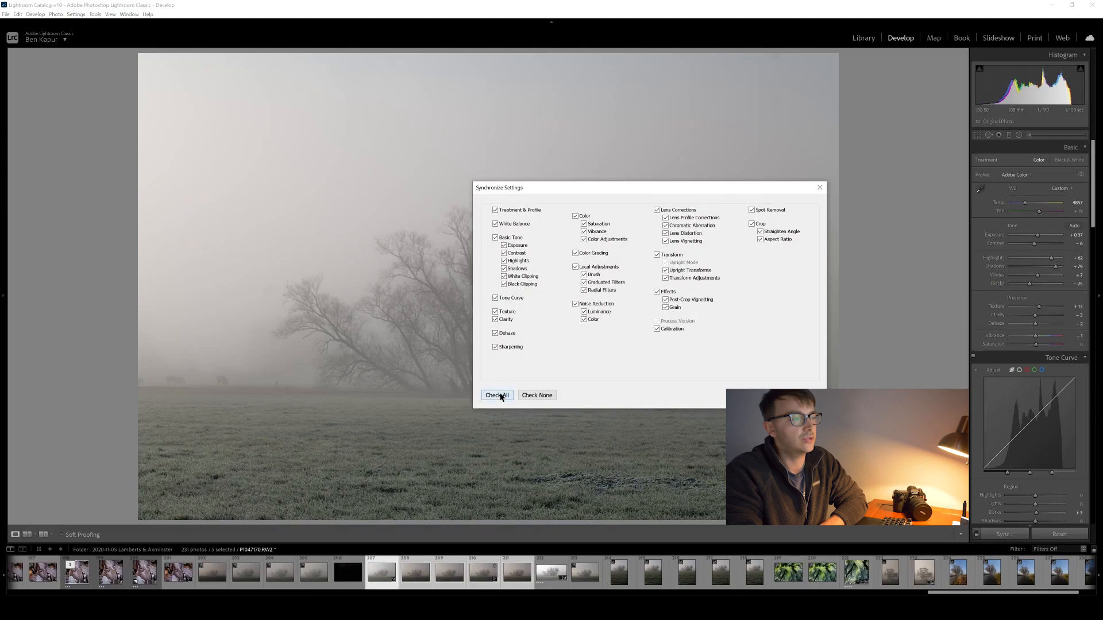
click(496, 394)
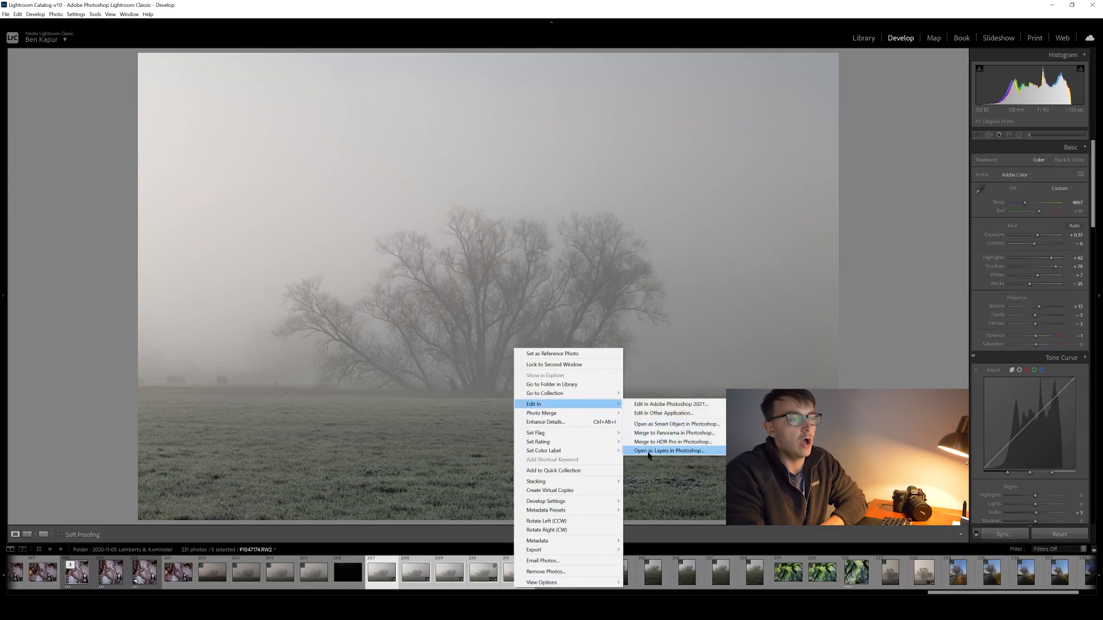
click(669, 451)
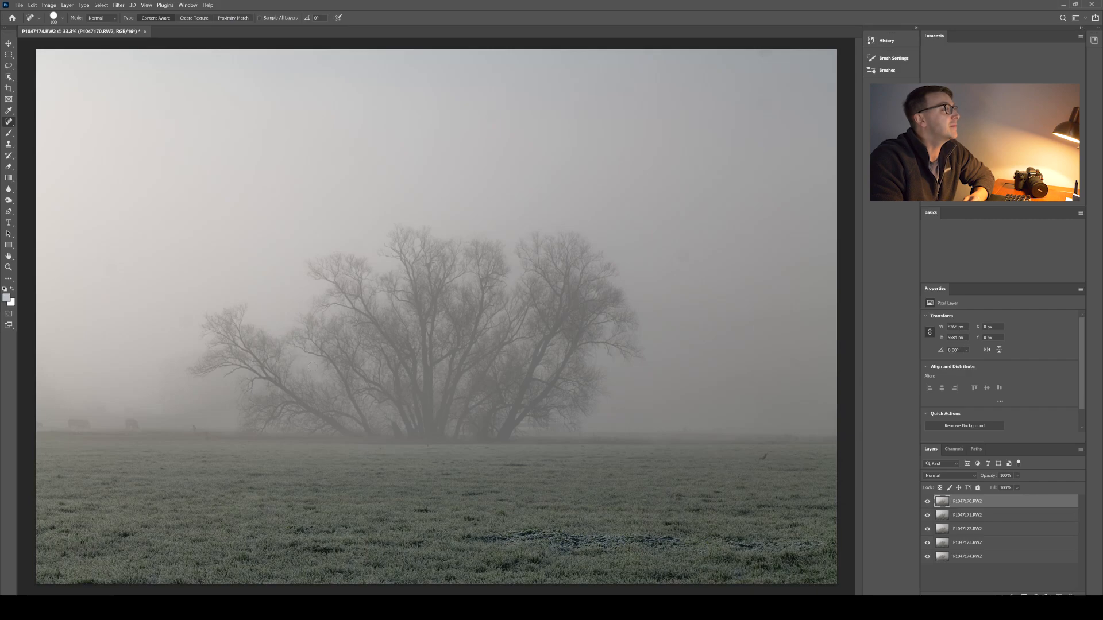
mouse_move(993, 556)
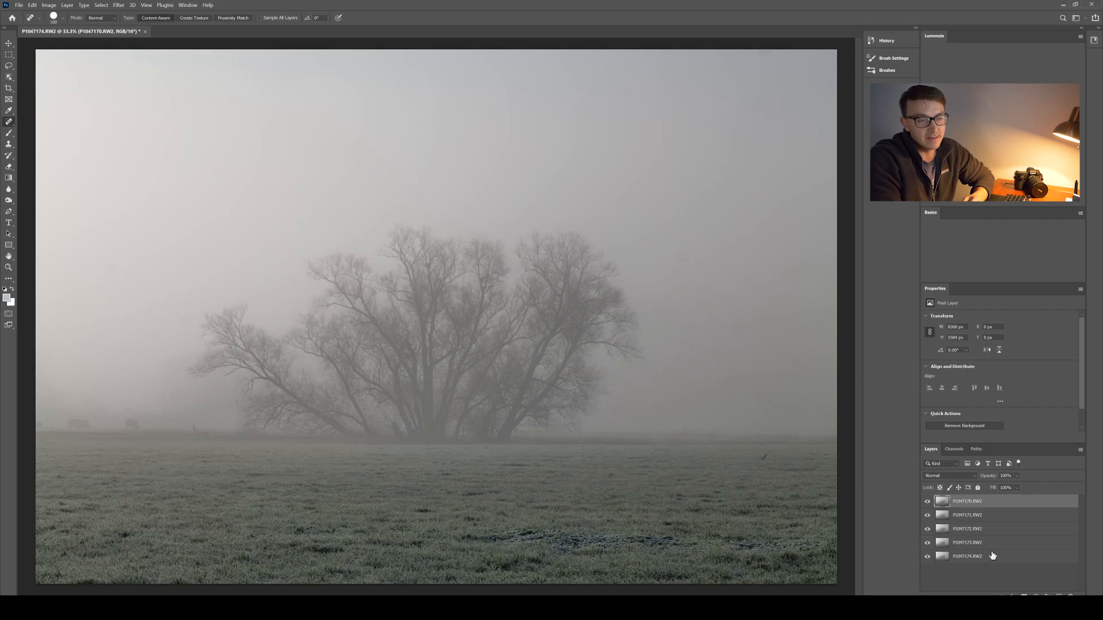
mouse_move(973, 540)
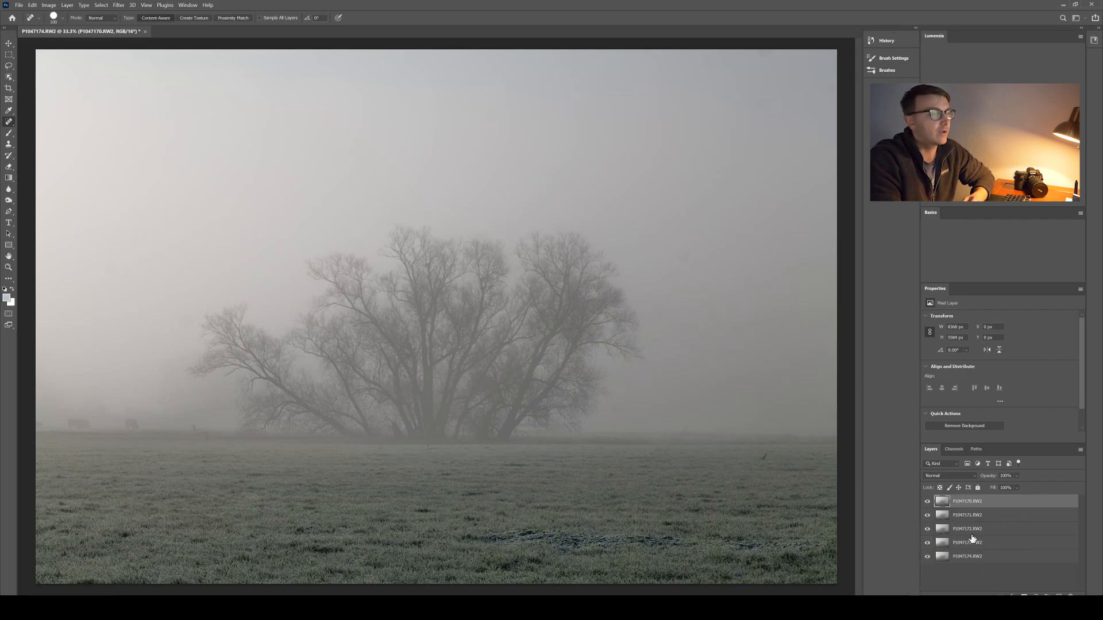
mouse_move(972, 544)
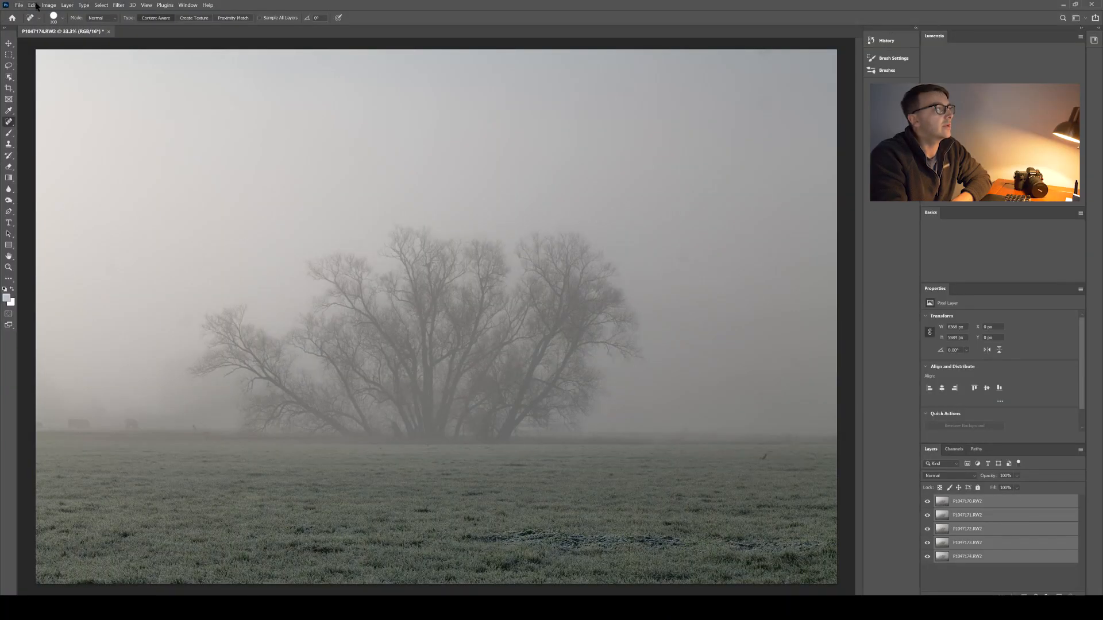
Auto-align the five photo layers using the Auto projection.
click(32, 5)
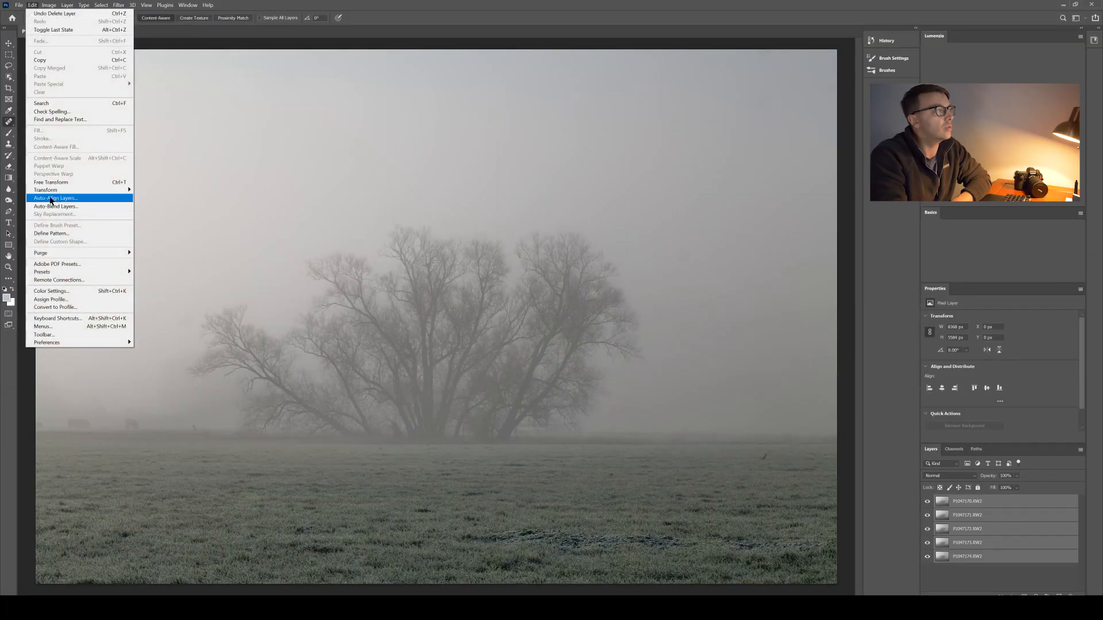
click(55, 197)
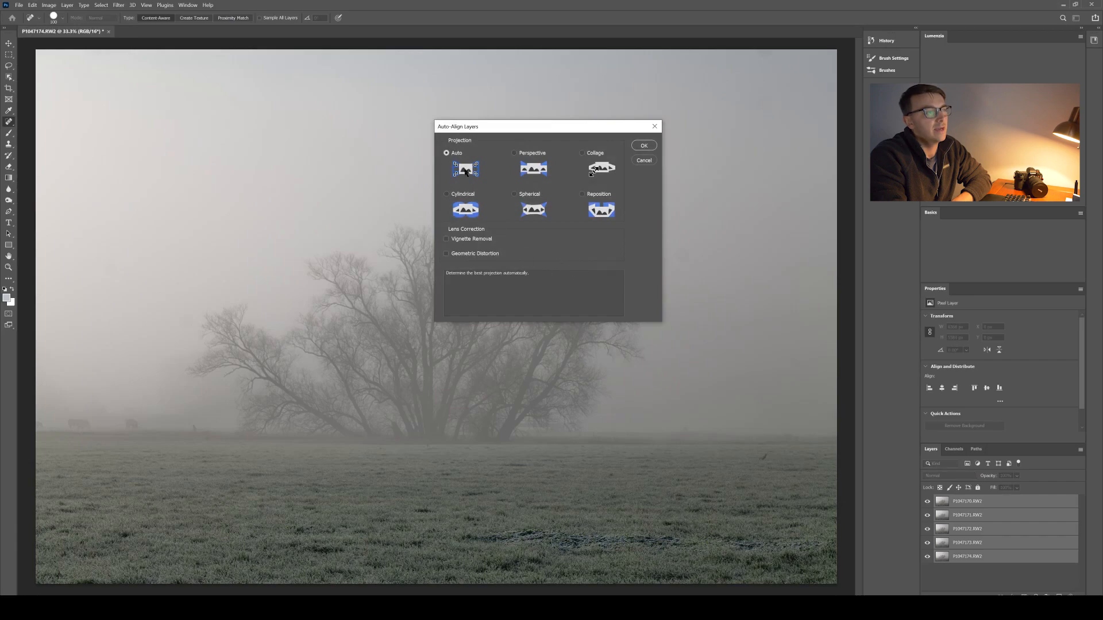
click(642, 145)
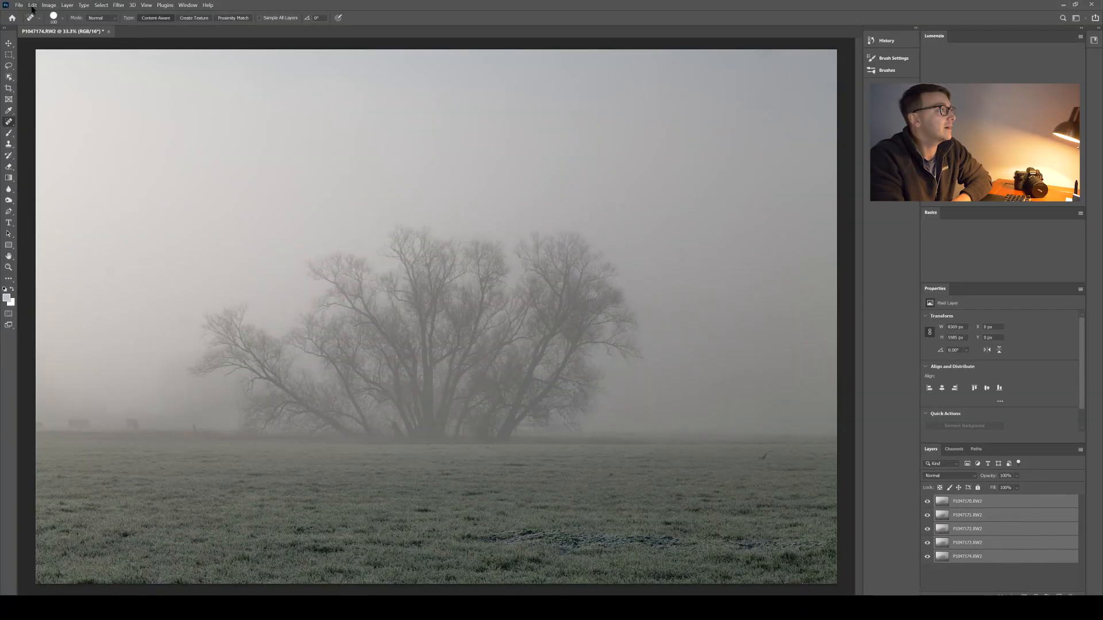
Auto-blend the aligned layers with Stack Images to produce one focus-stacked result.
click(32, 4)
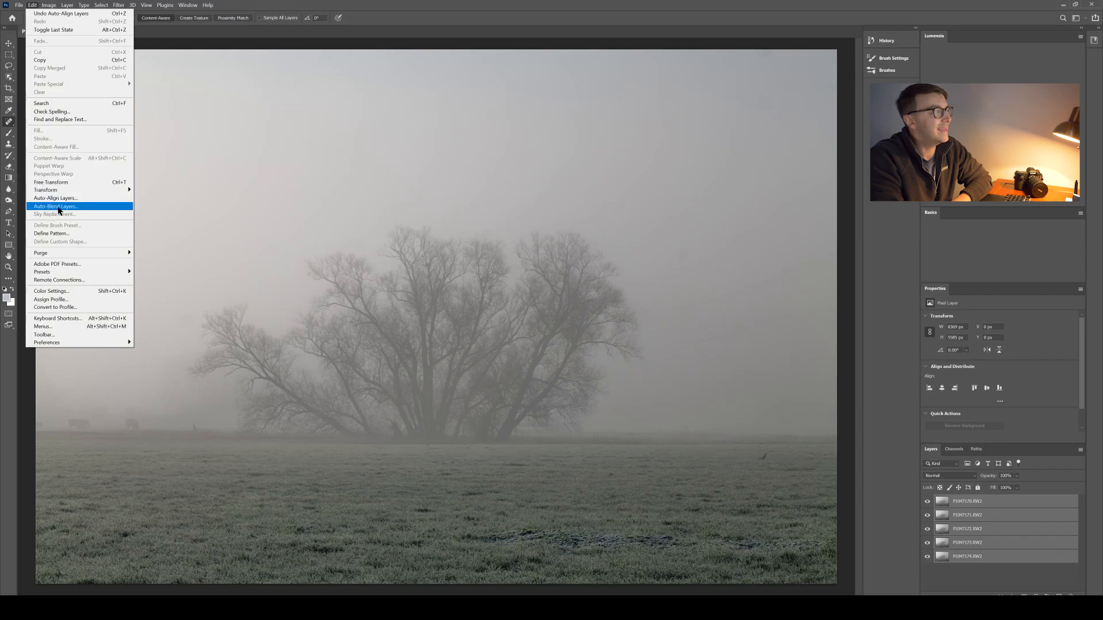
click(55, 206)
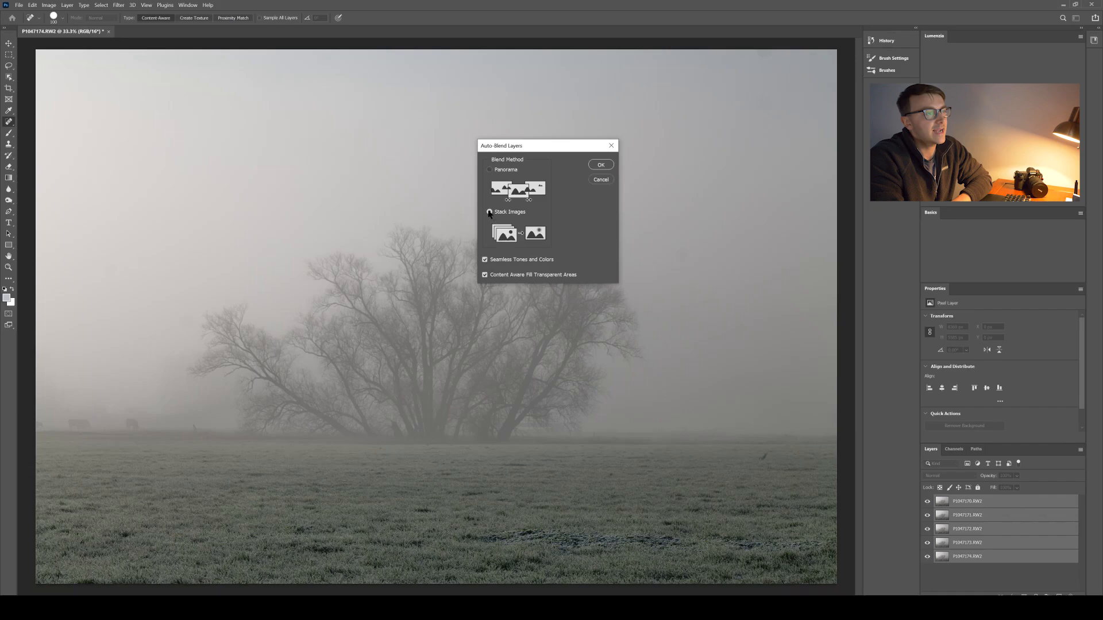
click(489, 211)
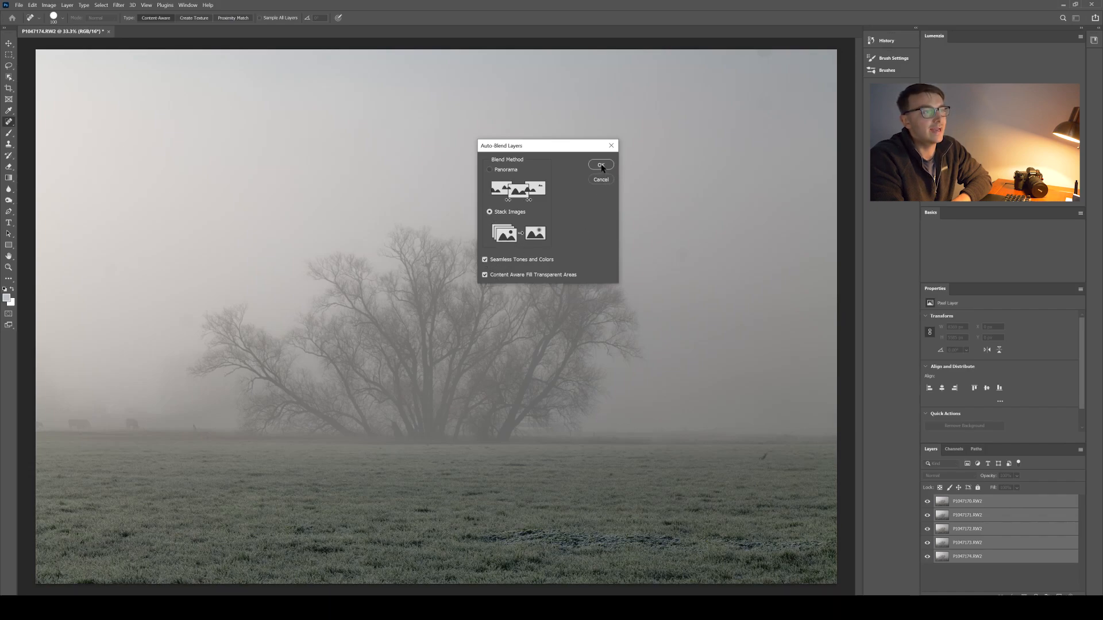
click(600, 164)
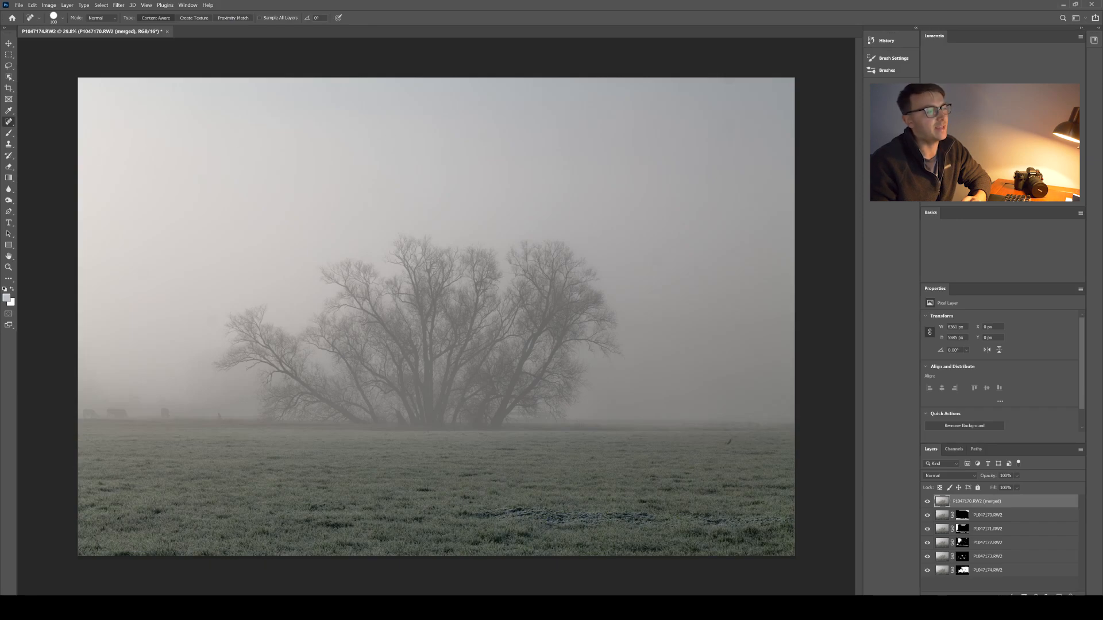
mouse_move(119, 219)
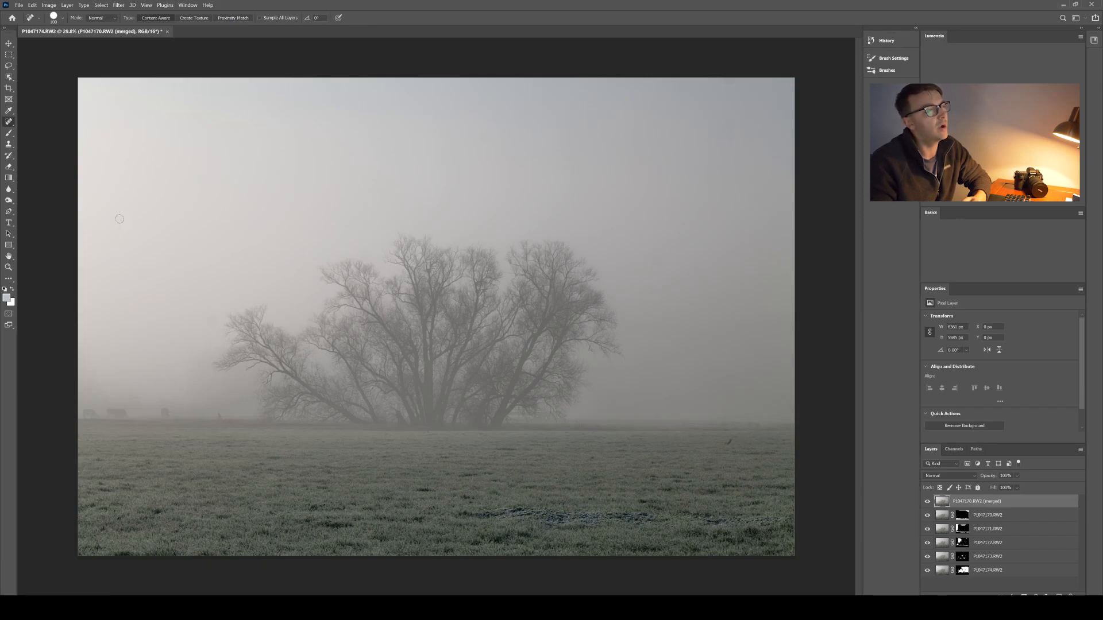